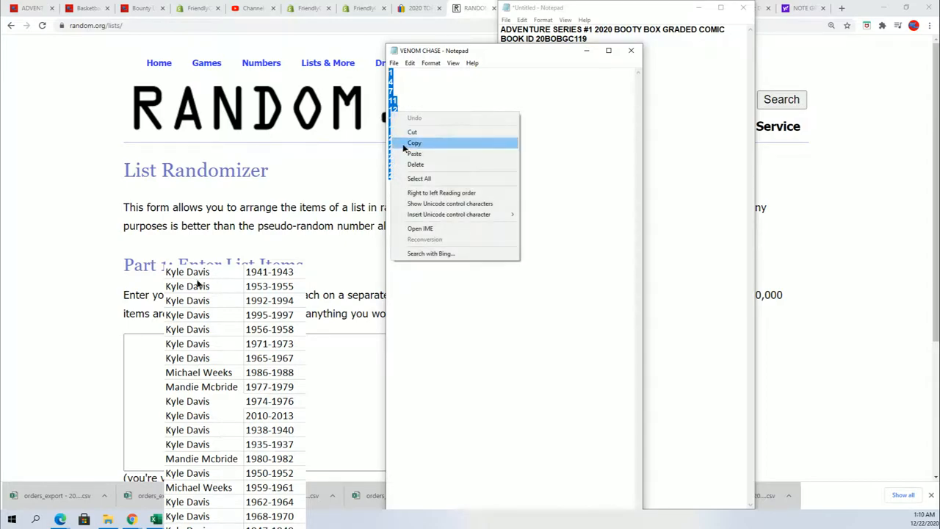
- Randomize the 12 weapon spot numbers five times, ending with an order starting 7, 21, 19
click(414, 143)
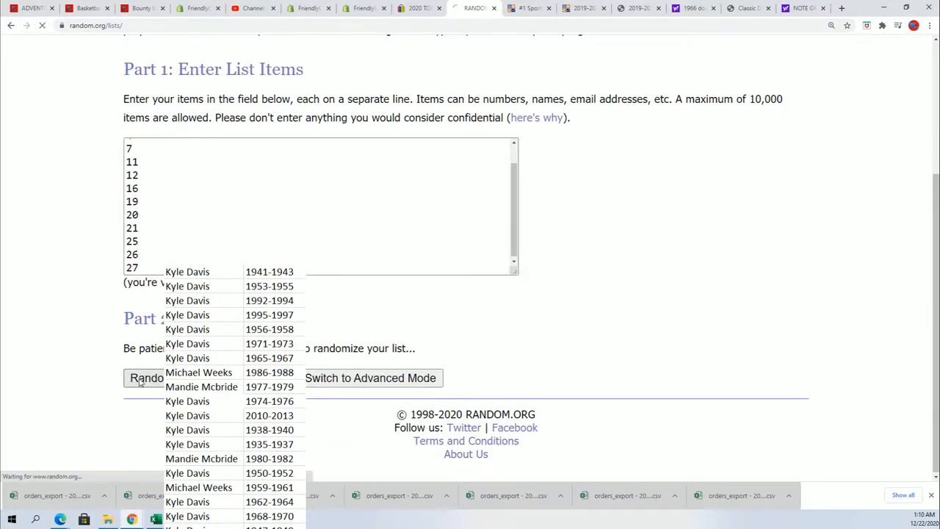
click(145, 377)
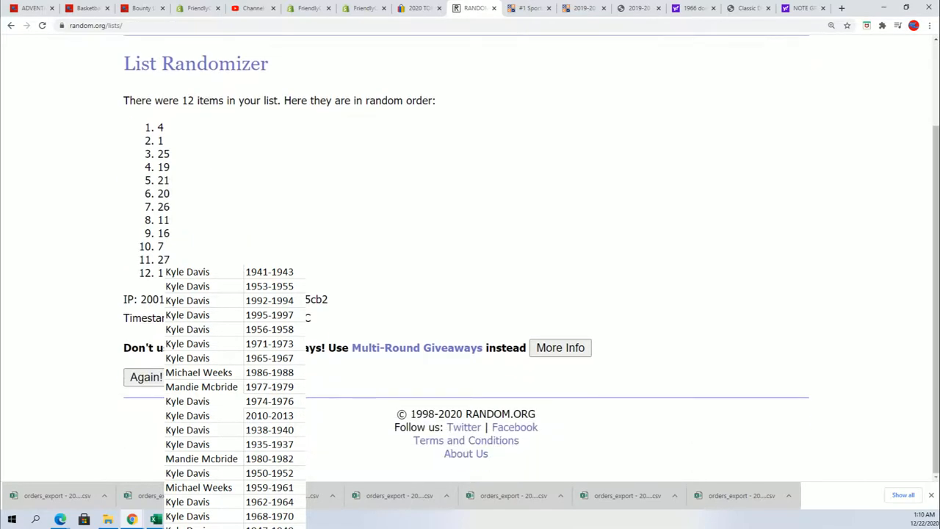
click(144, 376)
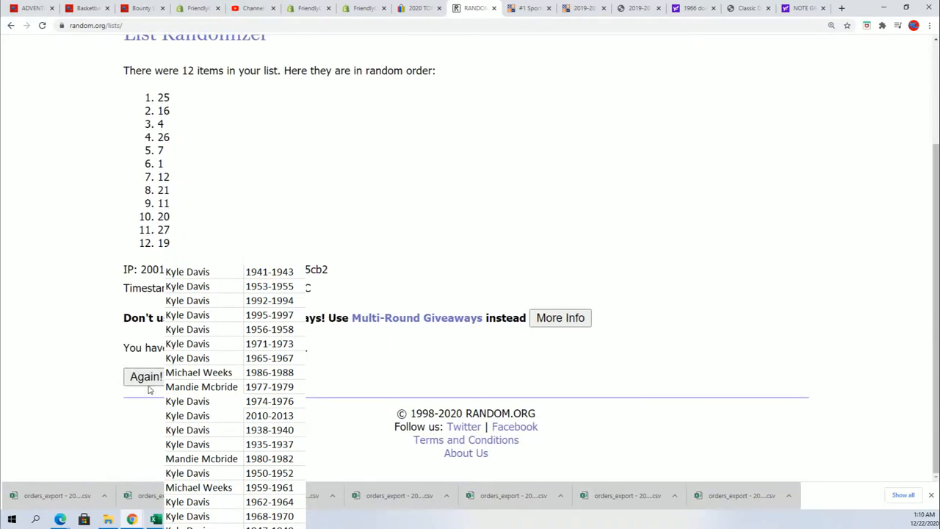
click(145, 376)
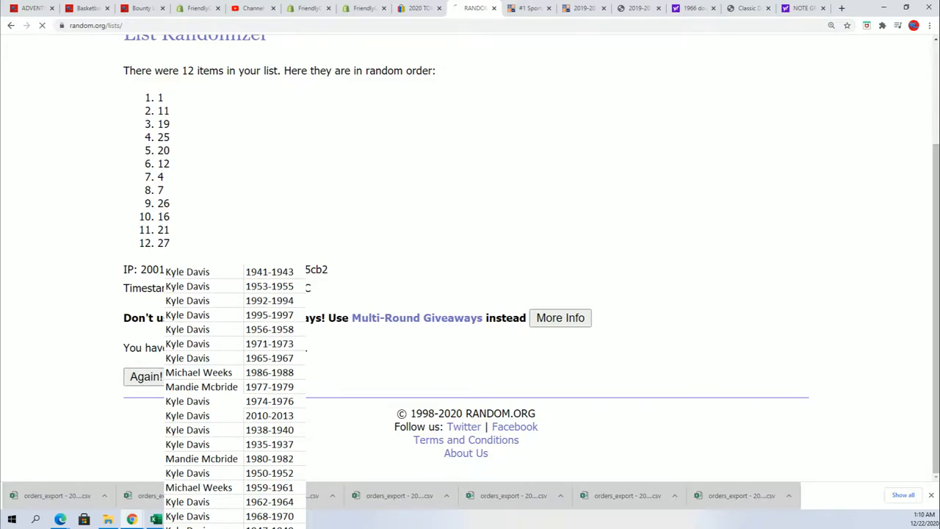
click(144, 376)
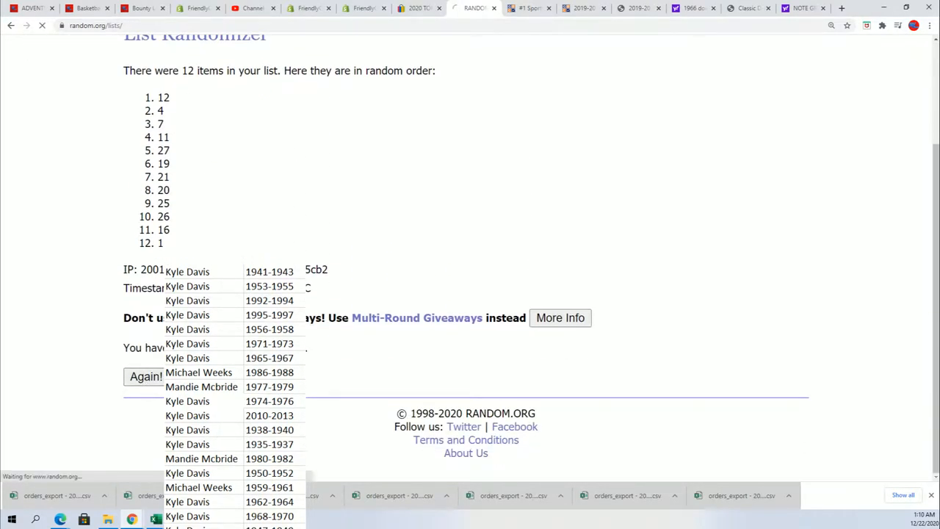
click(144, 376)
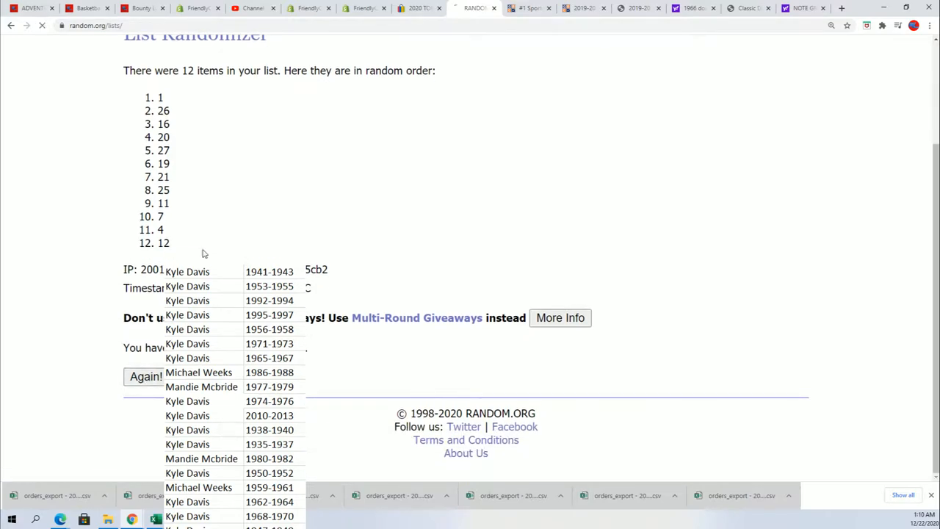
scroll(up, 3)
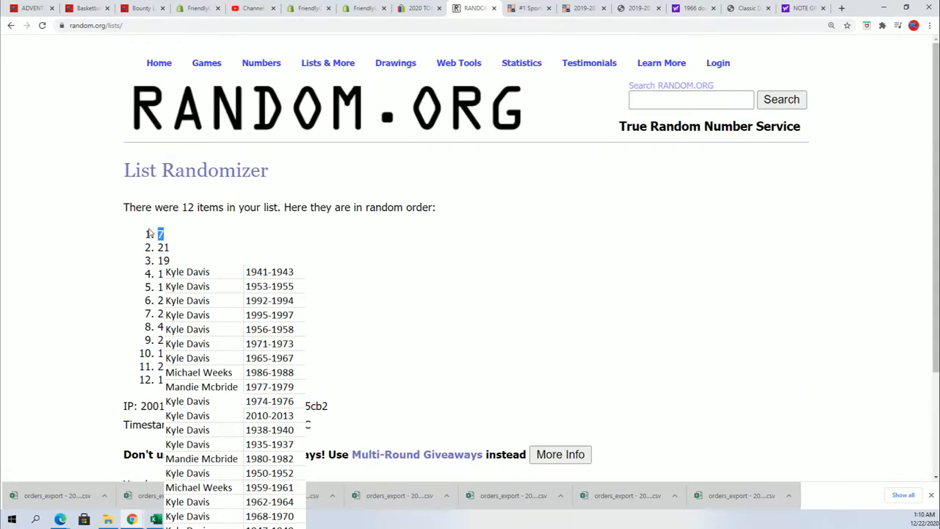
scroll(down, 3)
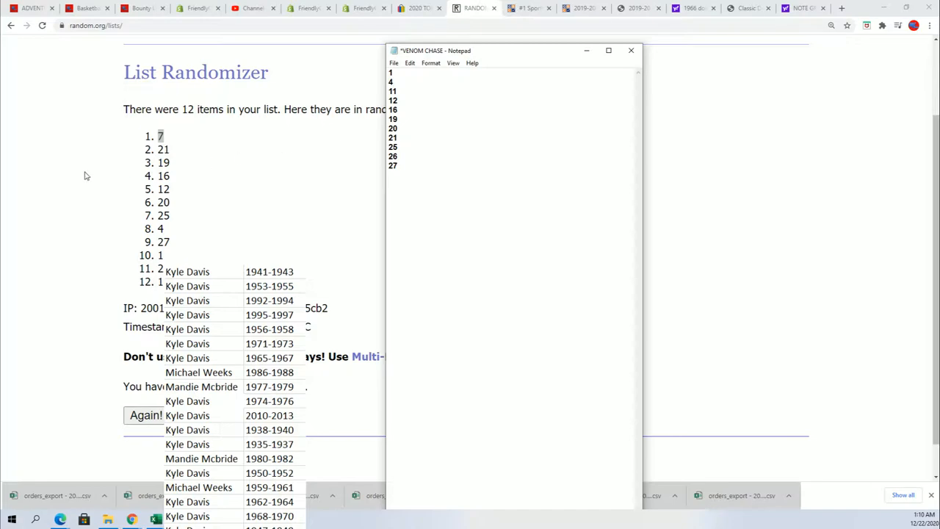
click(630, 50)
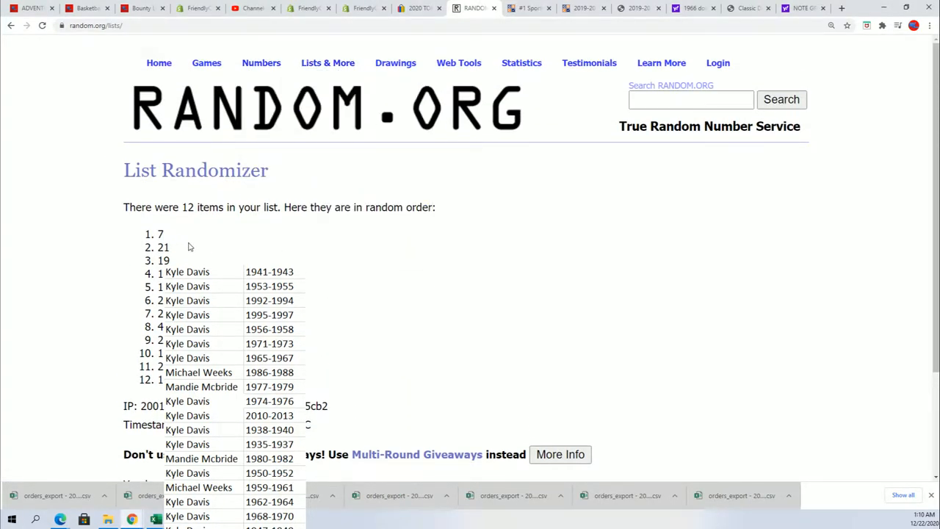
- Review the Friendly Collectibles Booty Box listing and weapon checklist, then return to RANDOM.ORG
click(308, 9)
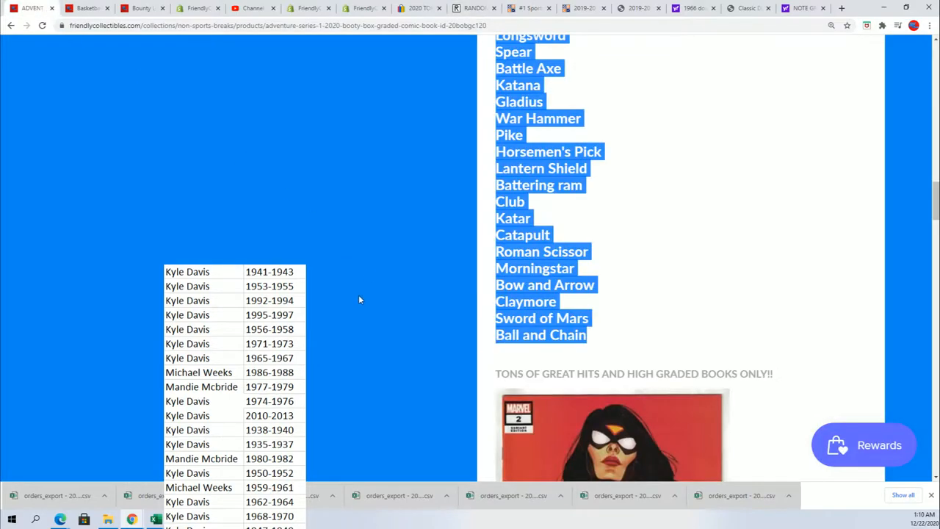
scroll(up, 3)
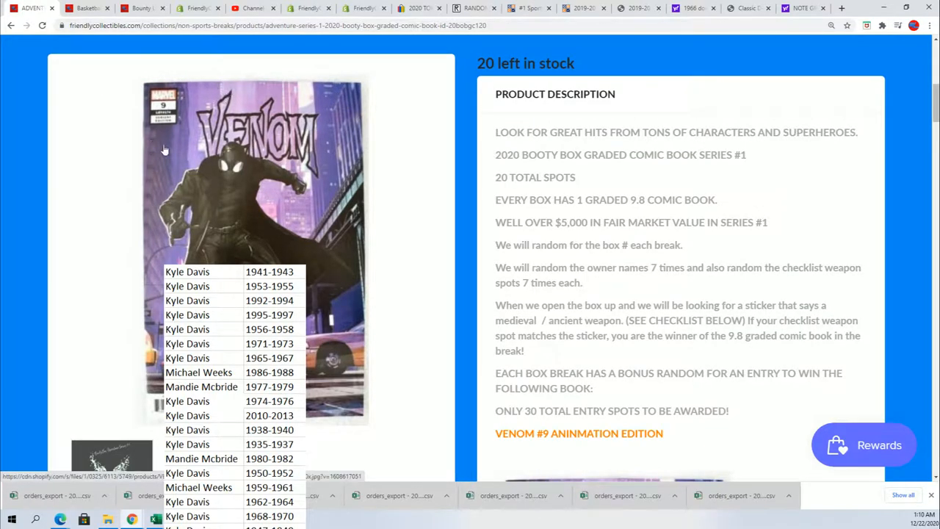
mouse_move(411, 150)
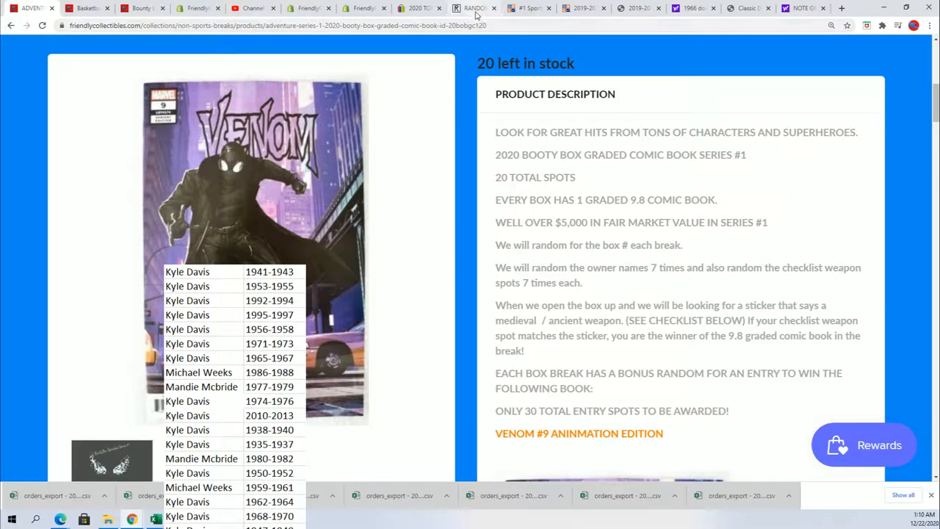
click(473, 9)
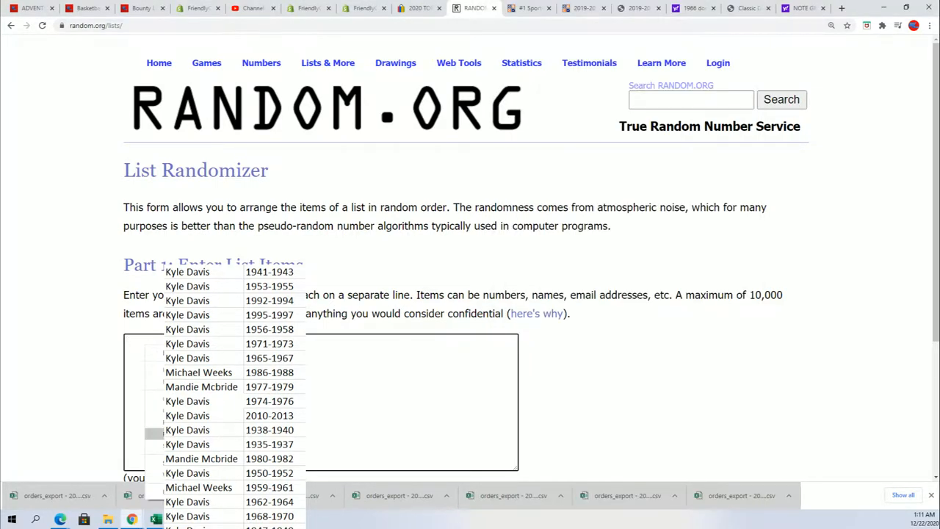
- Shuffle the 20 owner names again until they have been randomized seven times
scroll(down, 3)
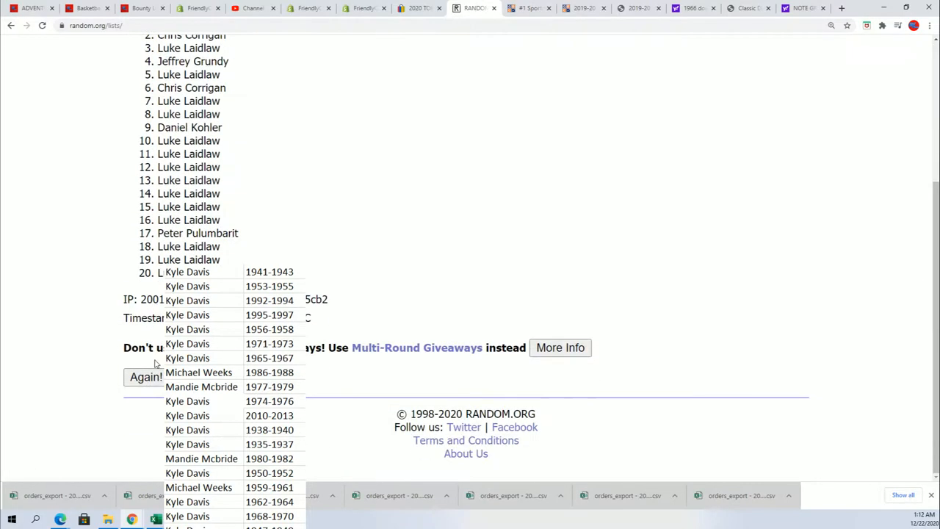
click(144, 376)
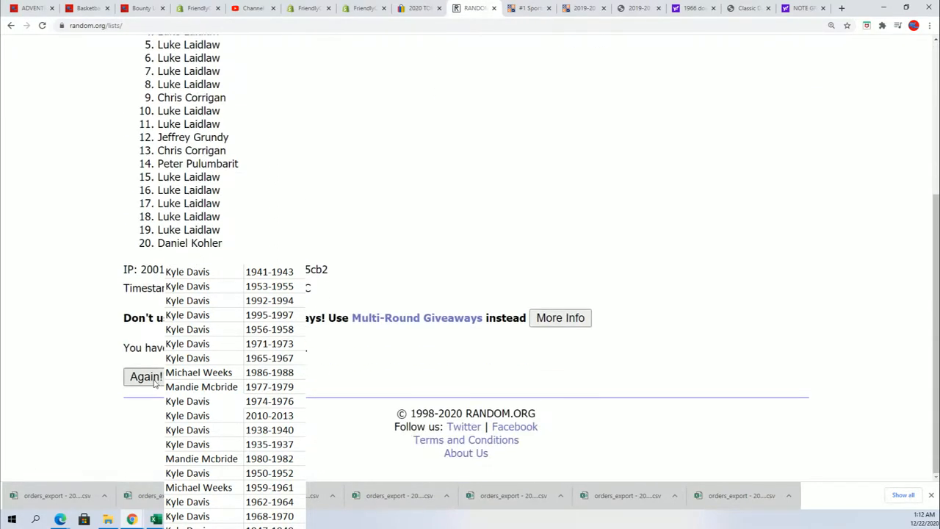
click(144, 375)
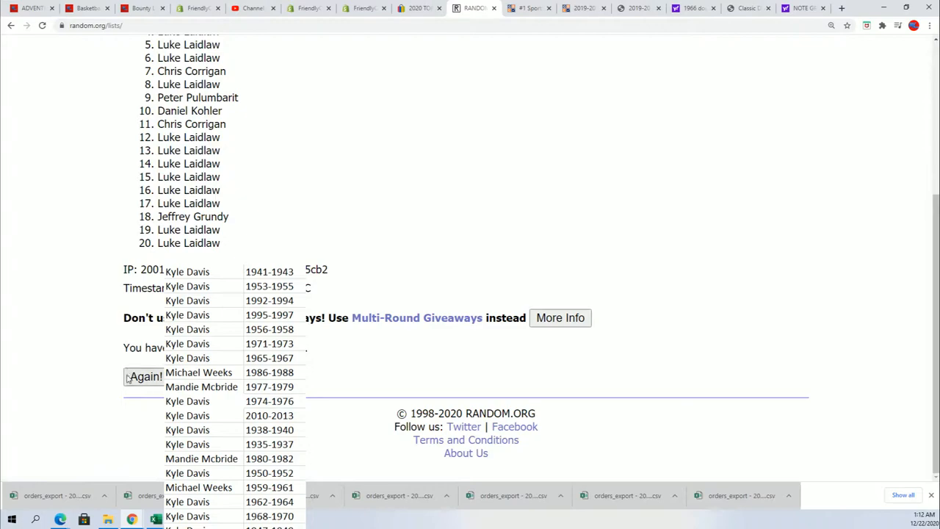
click(143, 376)
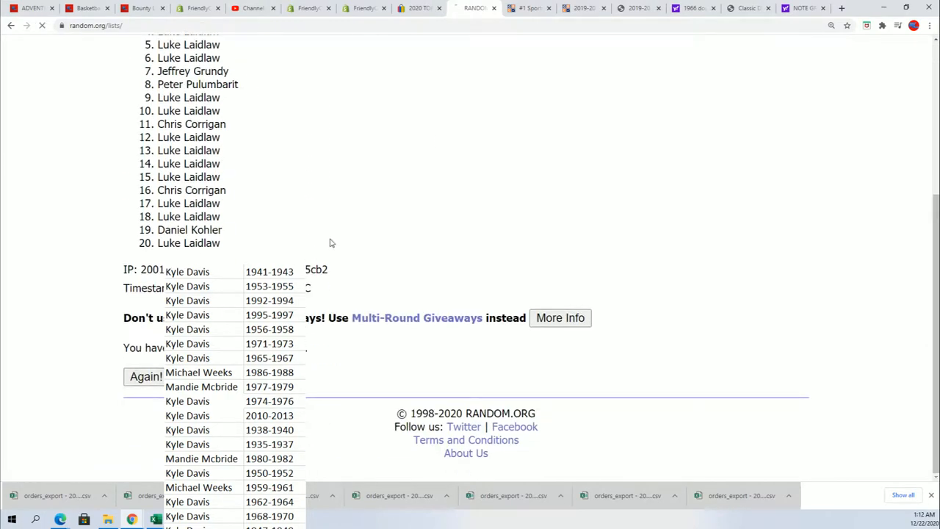
click(145, 376)
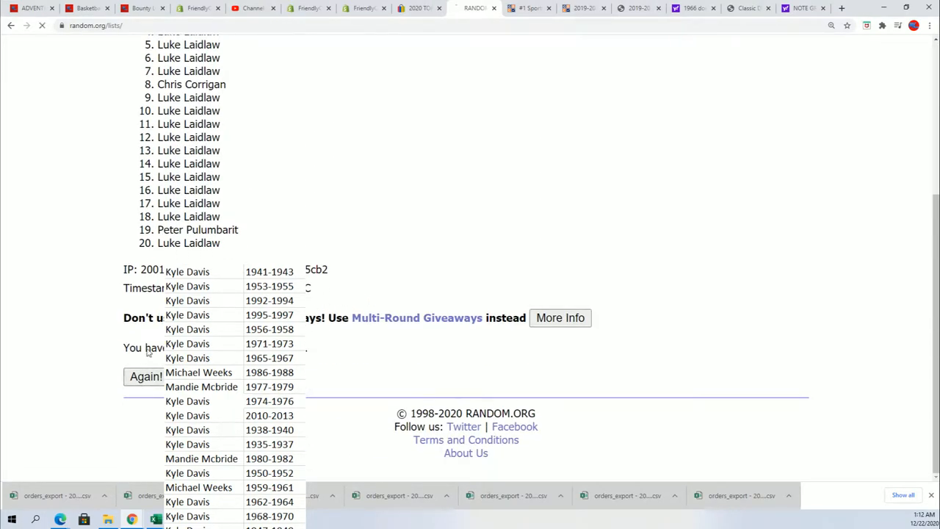
click(145, 376)
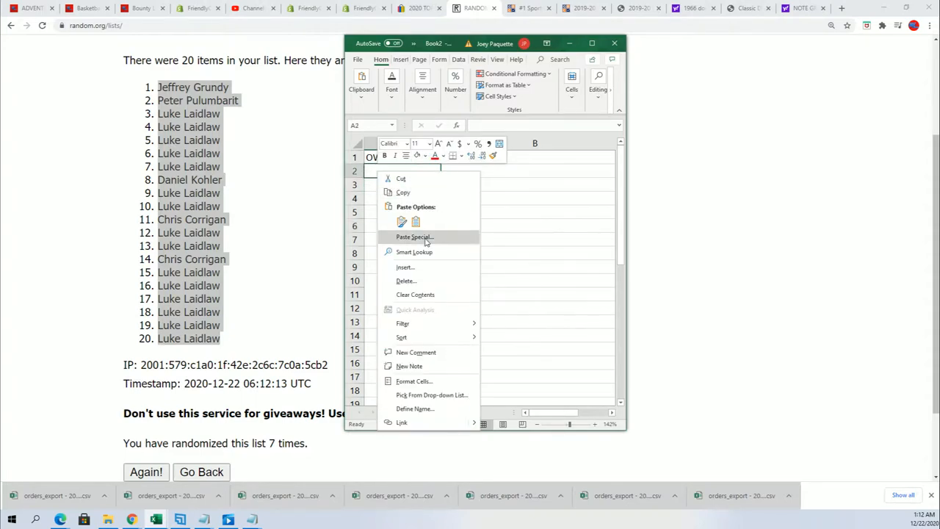
- Paste the 20 shuffled owner names as plain text into A2:A21 under OWNERS
click(414, 236)
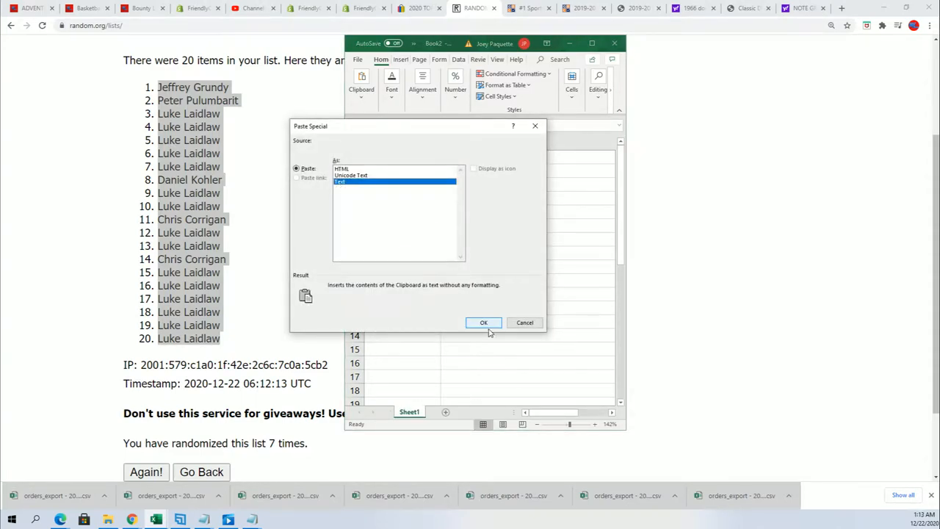
click(483, 323)
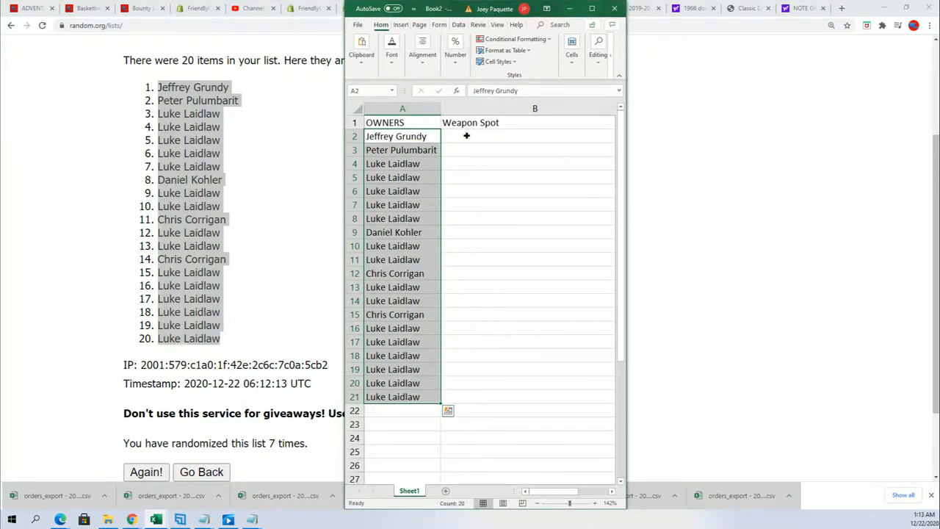
click(527, 135)
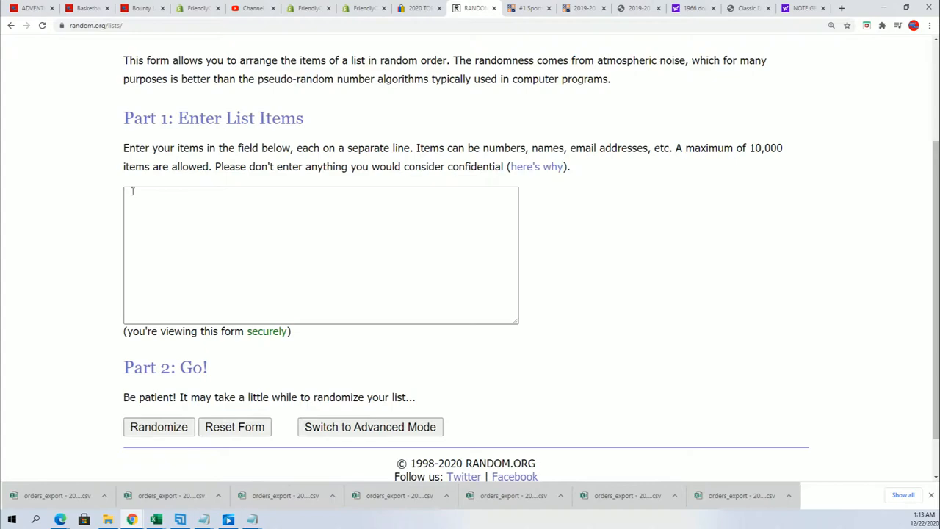
- Randomize the 20 weapon names seven times and select the final order starting Katar, War Hammer
text(Battering ram)
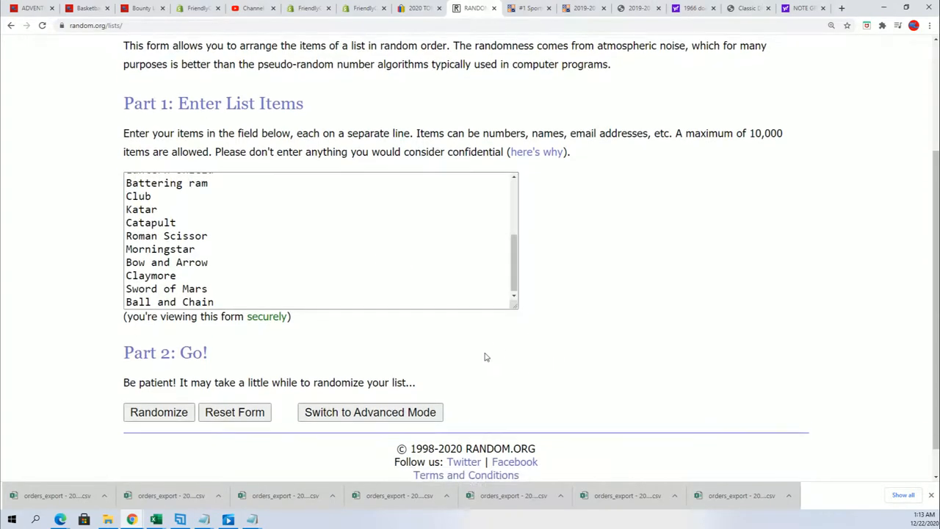
click(158, 411)
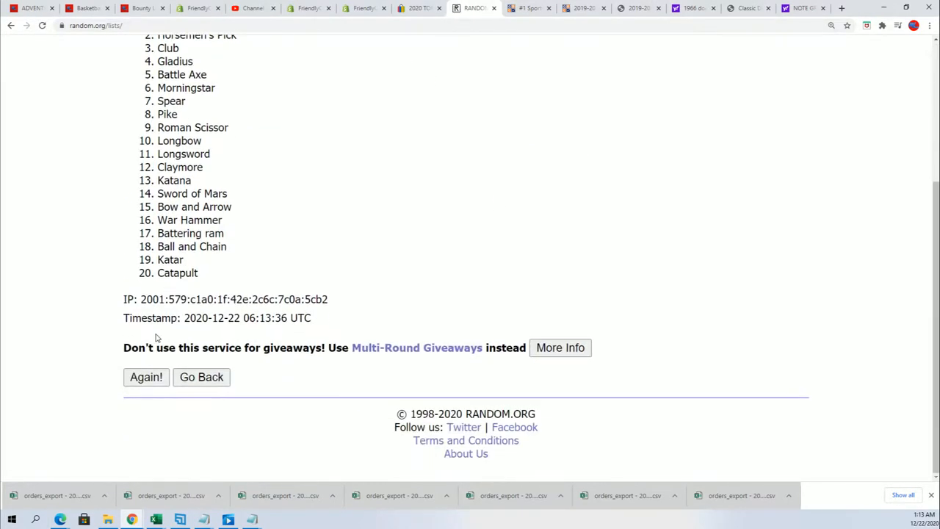
click(145, 376)
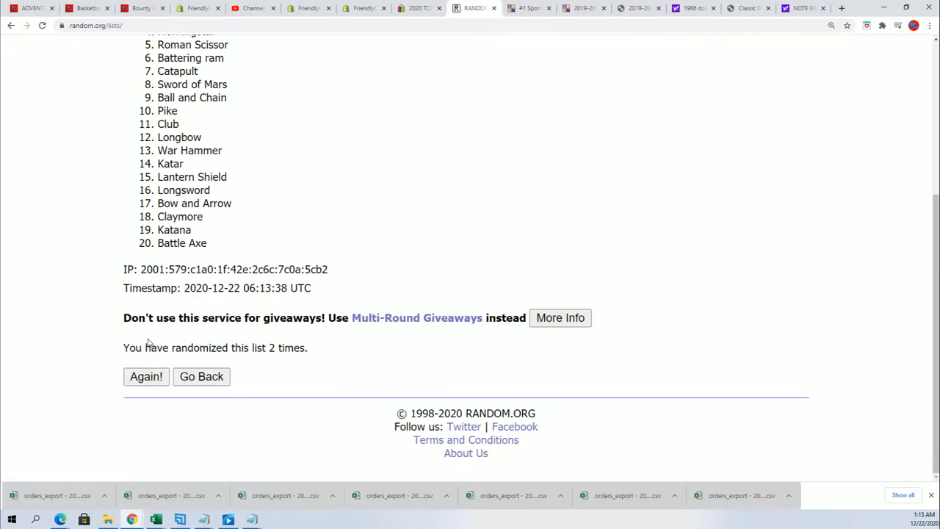
click(146, 376)
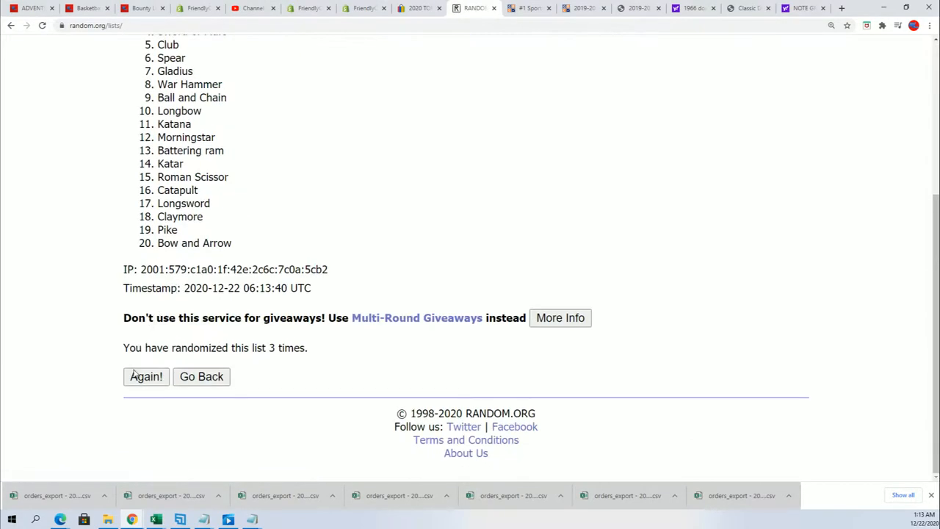
click(146, 376)
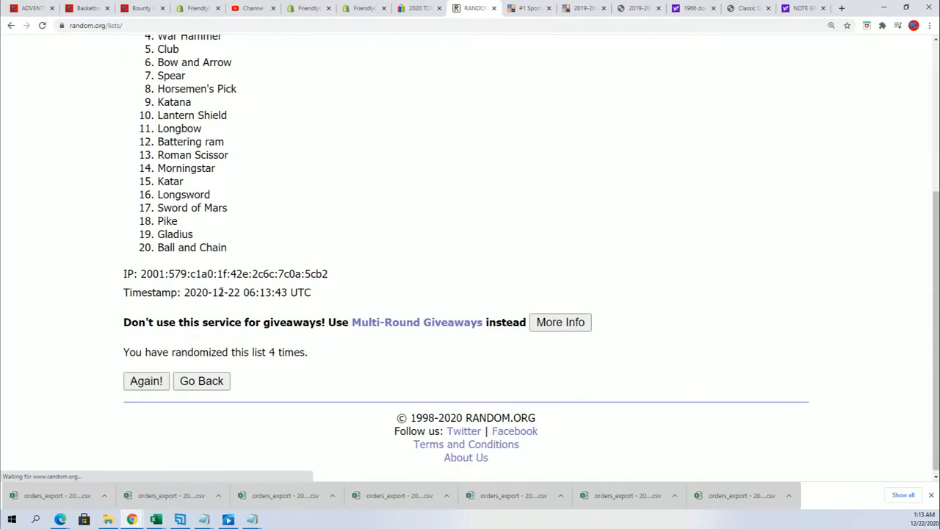
click(146, 381)
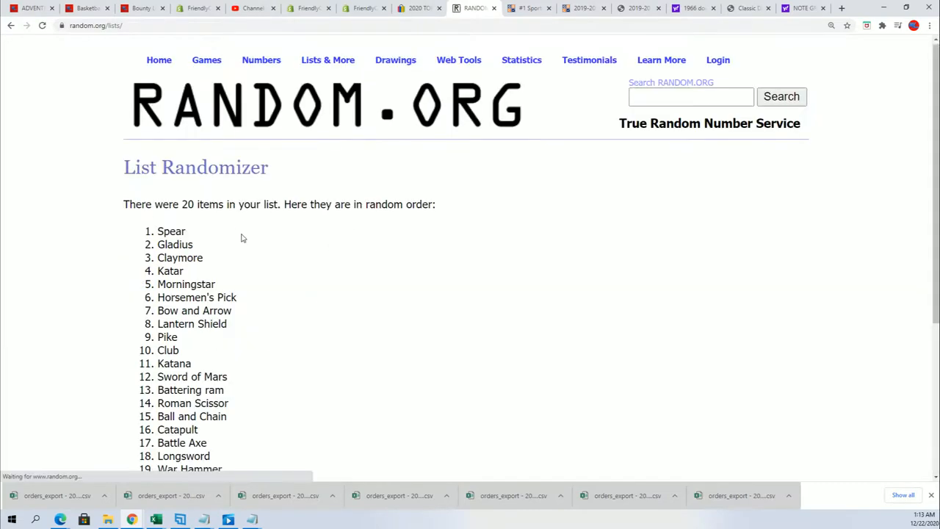
scroll(down, 3)
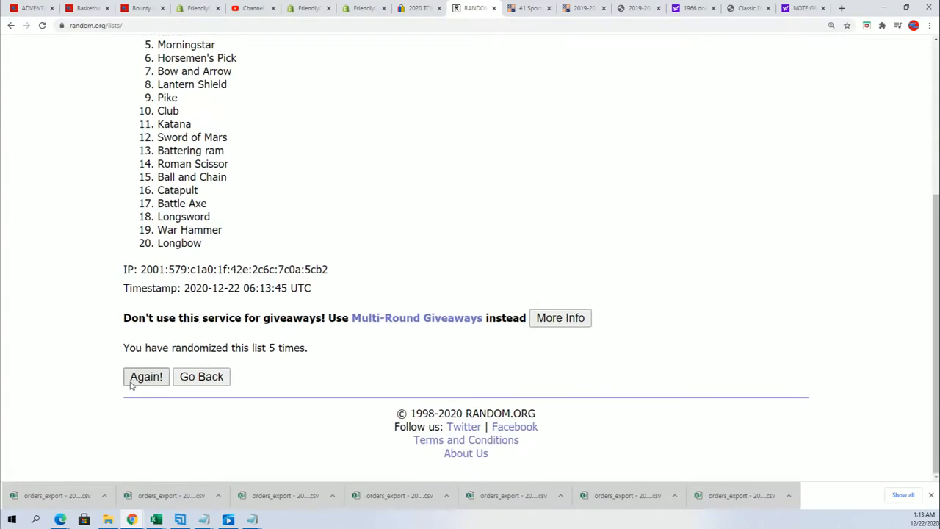
click(146, 376)
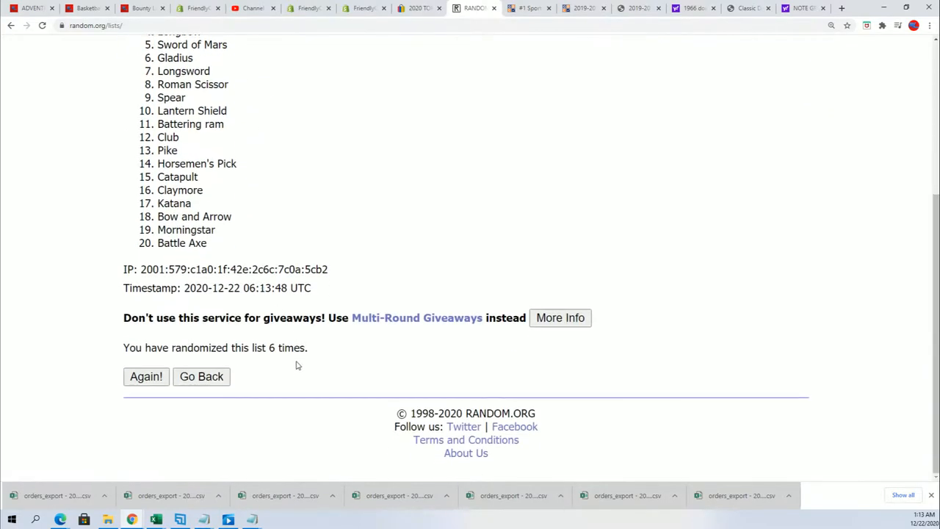
click(145, 376)
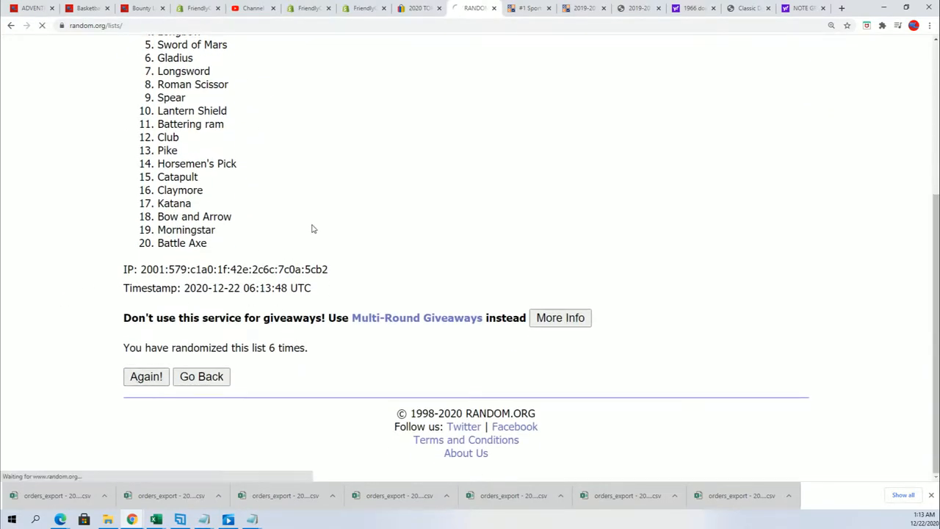
click(146, 375)
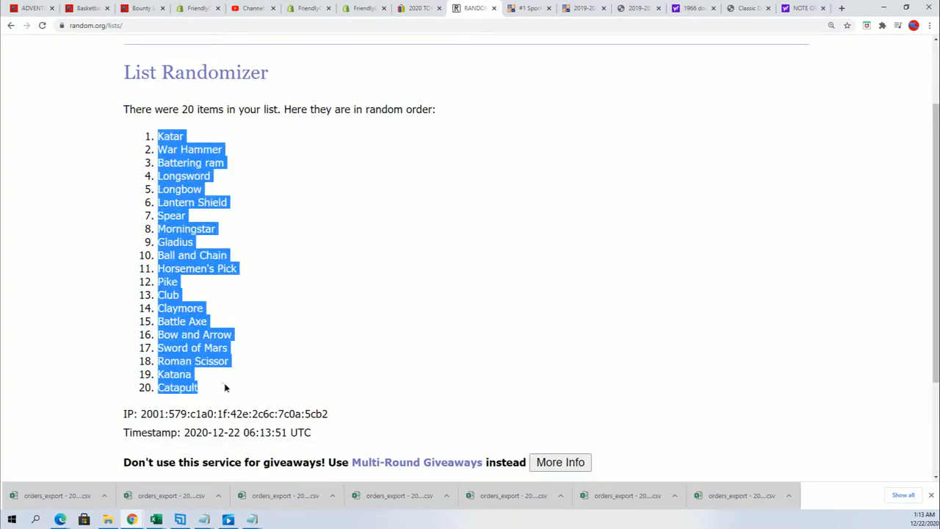
mouse_move(367, 246)
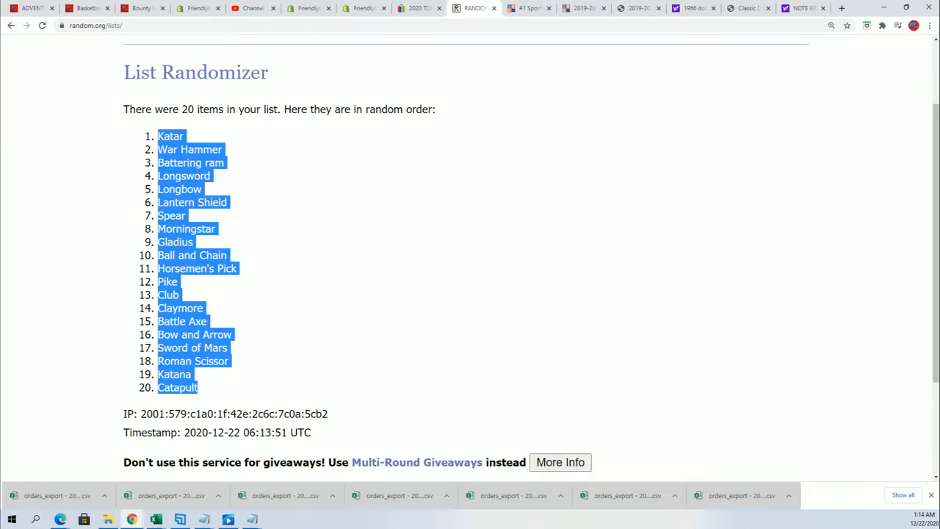
- Paste the 20 weapons as plain text into B2 beside the owners and maximize the Excel window
click(156, 520)
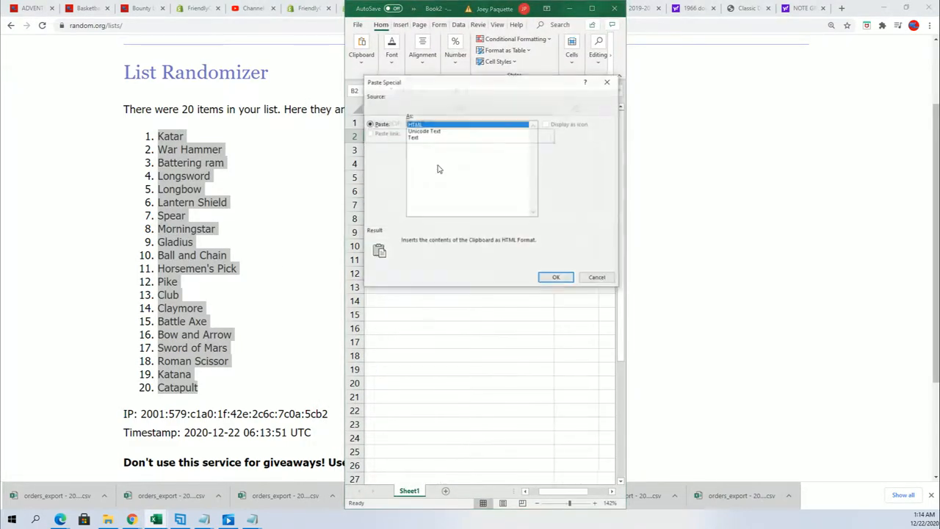
click(555, 276)
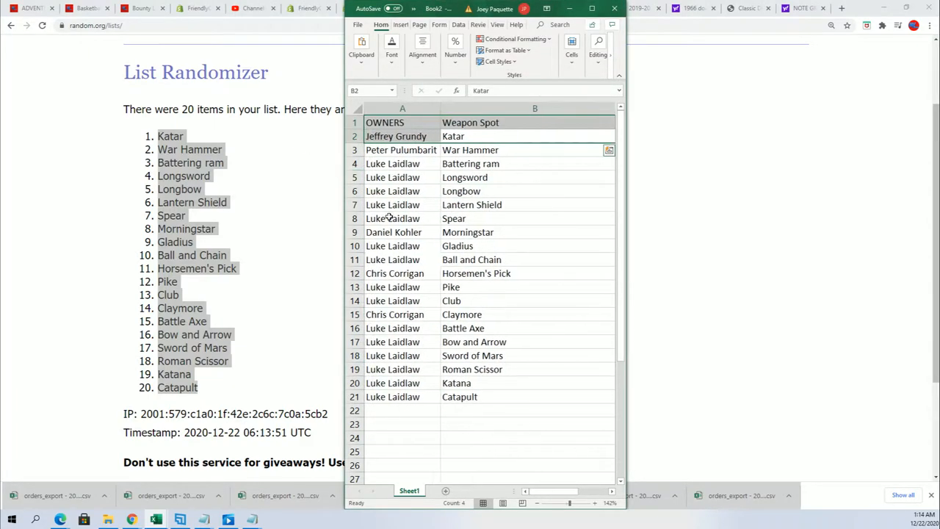
click(402, 246)
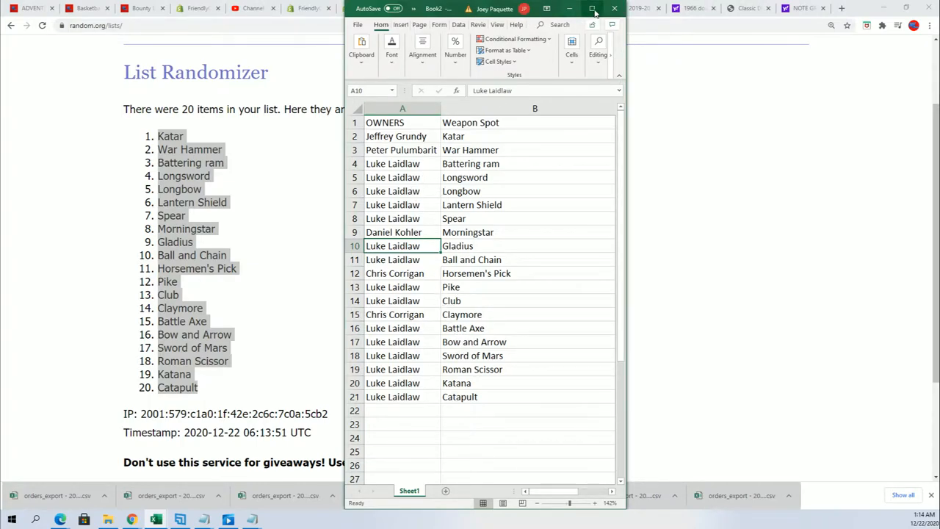
click(593, 9)
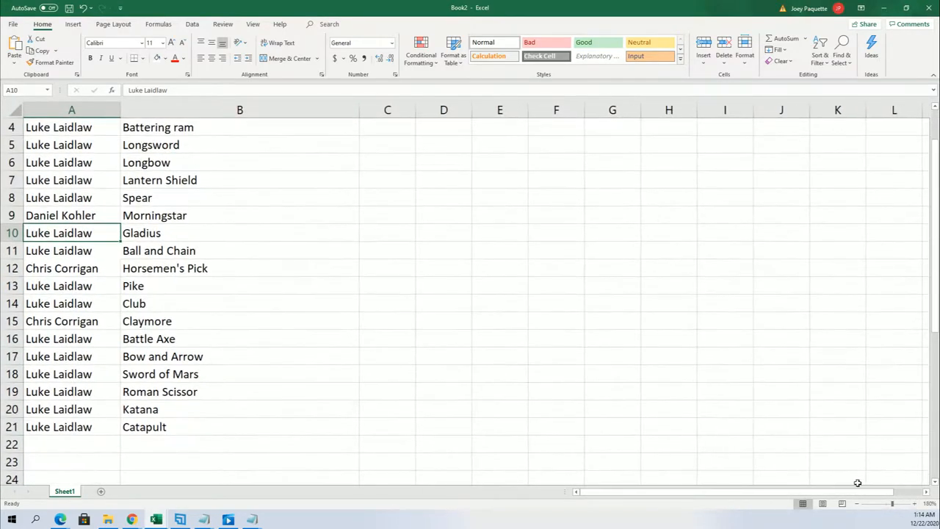
scroll(up, 3)
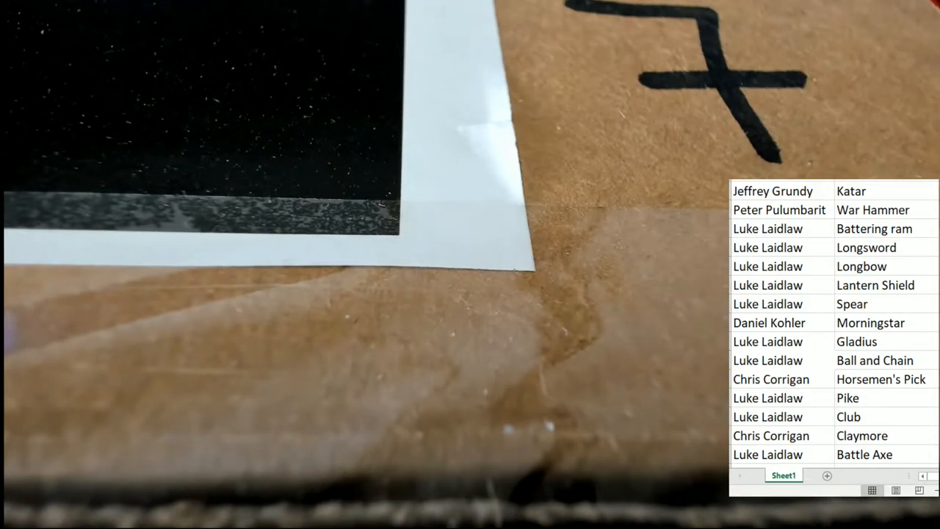
click(766, 340)
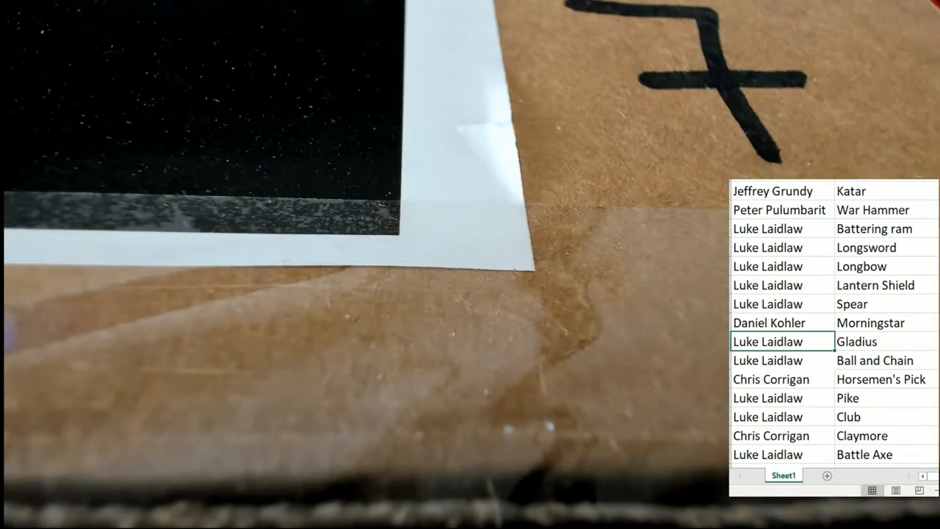